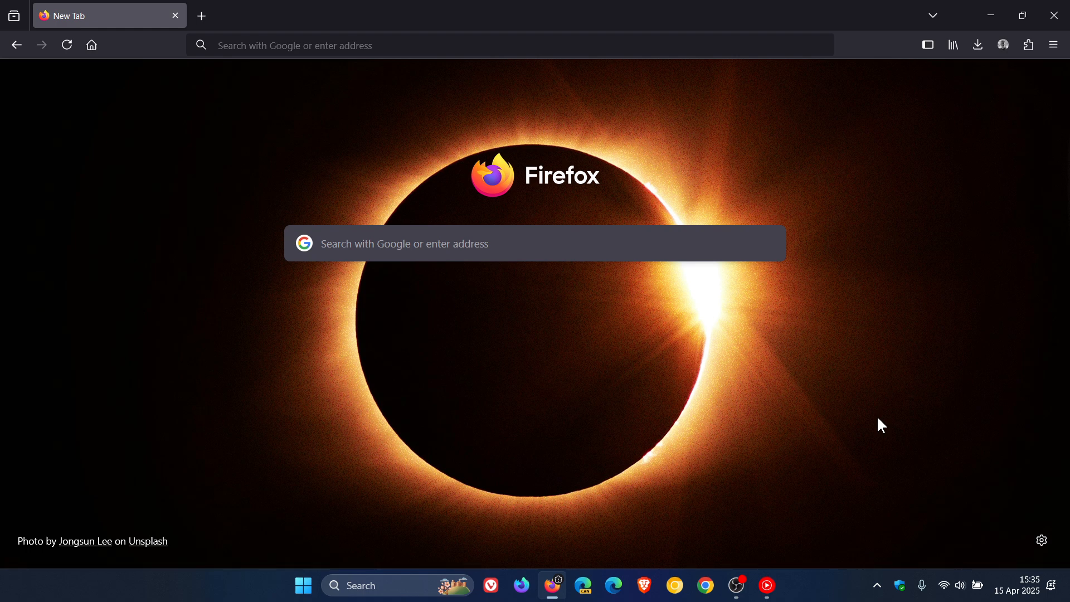
pyautogui.moveTo(1029, 534)
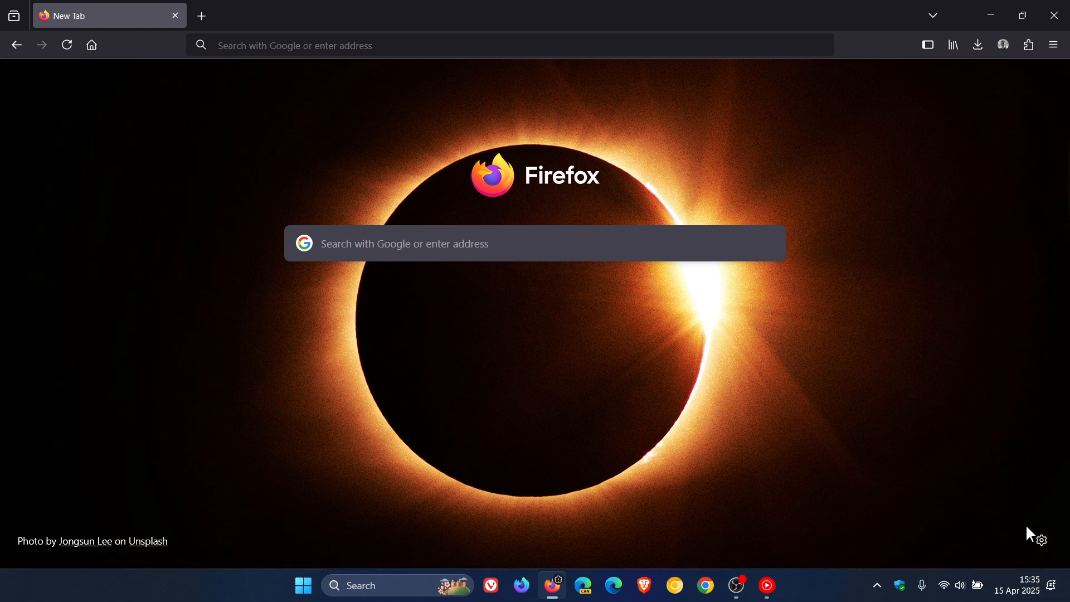
pyautogui.moveTo(874, 291)
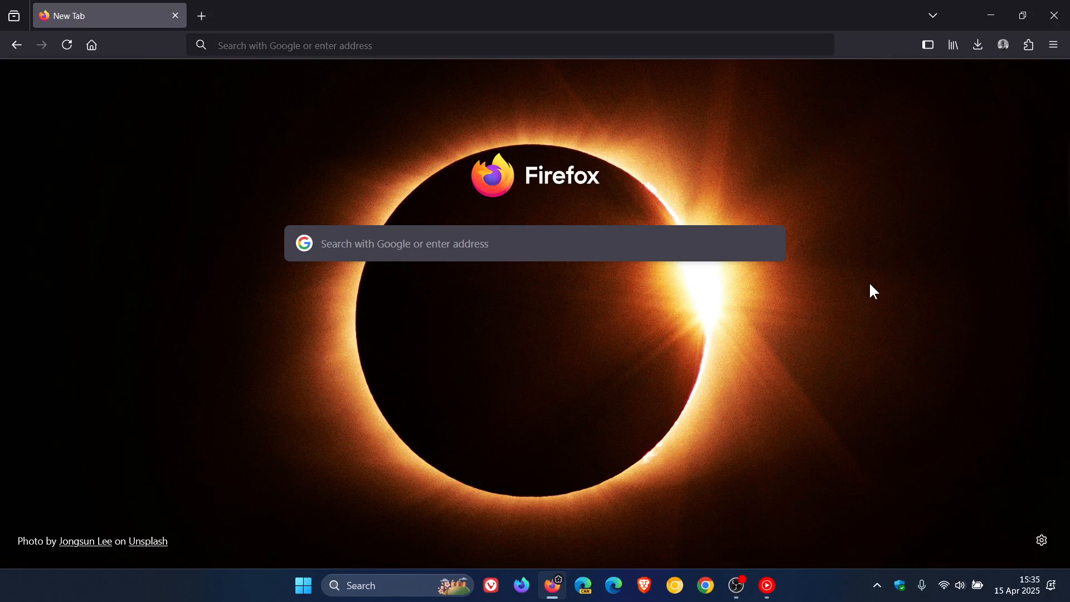
pyautogui.moveTo(956, 274)
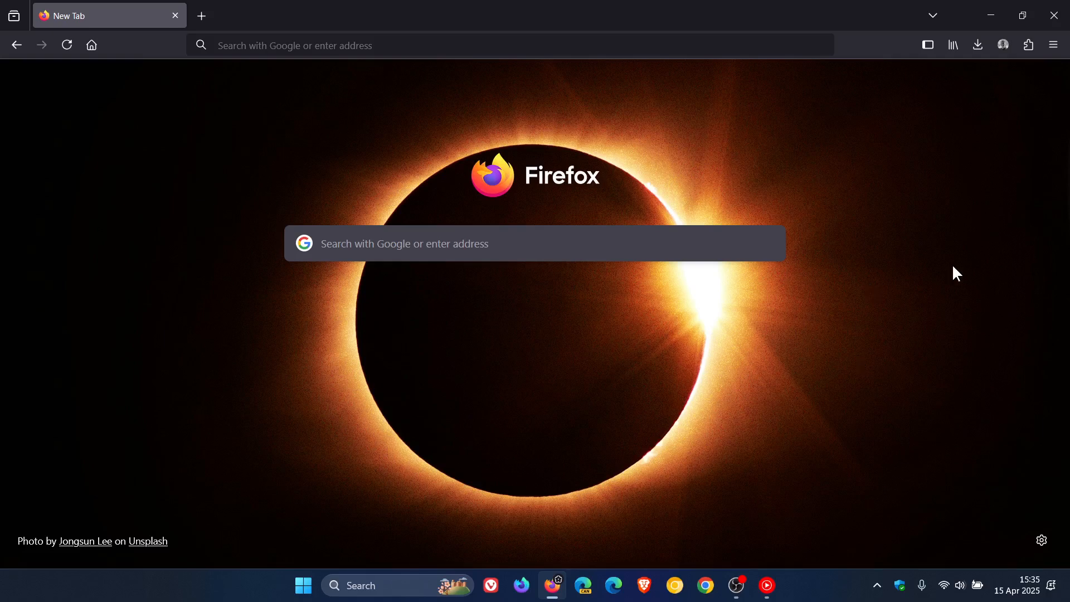
# Show the About Mozilla Firefox dialog confirming version 137.0.2 (64-bit) is up to date.
pyautogui.click(1053, 44)
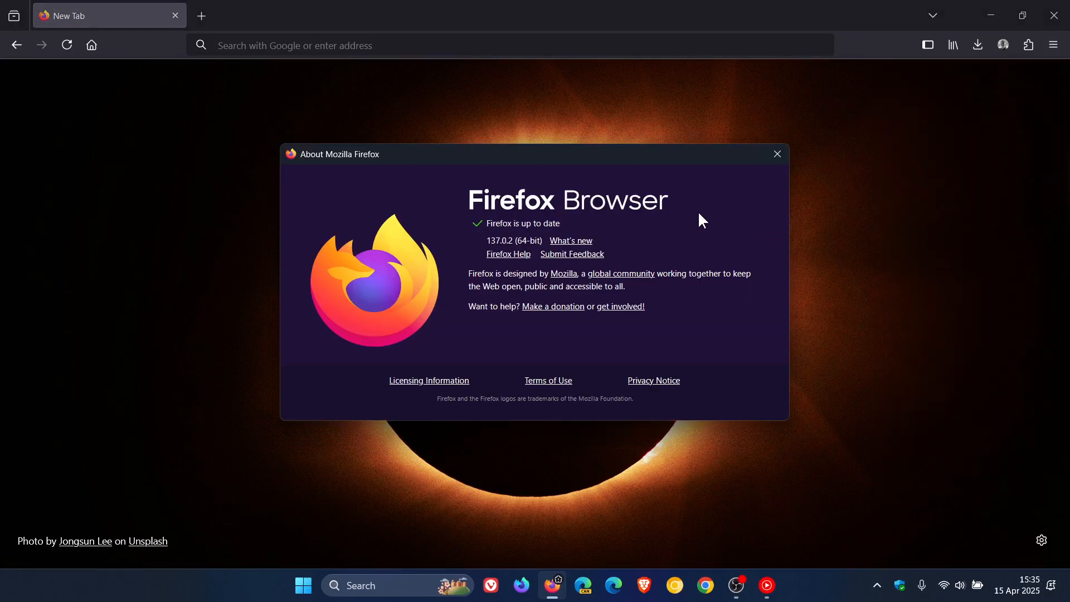
pyautogui.moveTo(473, 235)
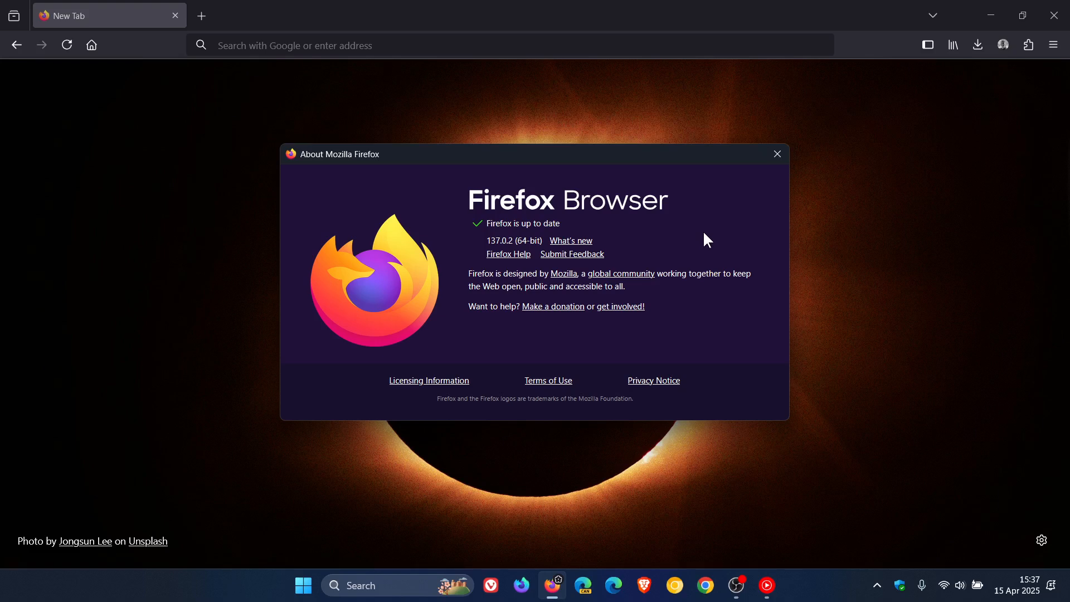
pyautogui.moveTo(759, 183)
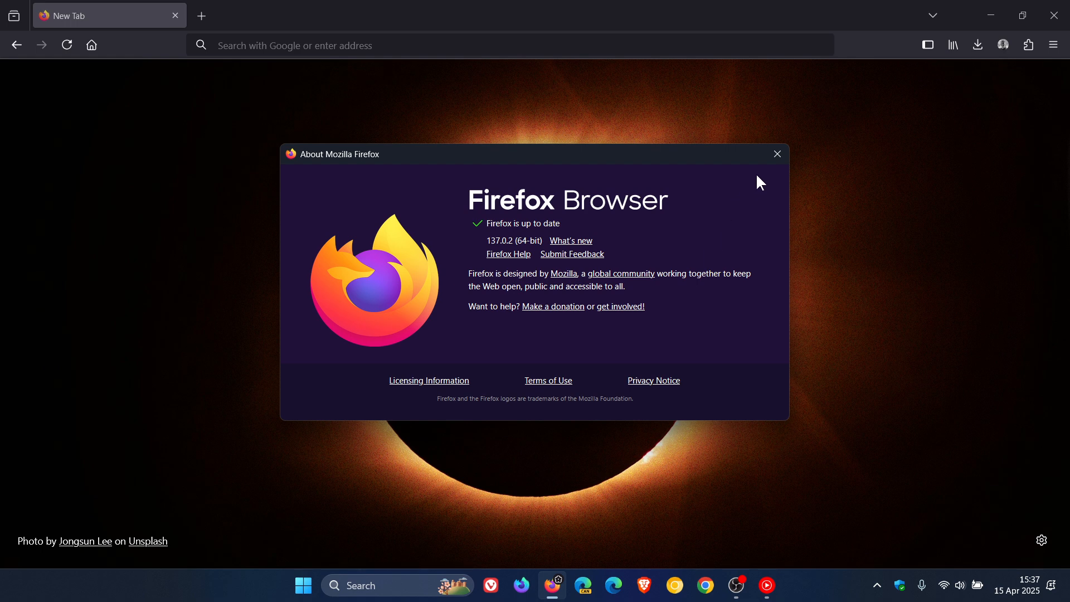
pyautogui.click(775, 153)
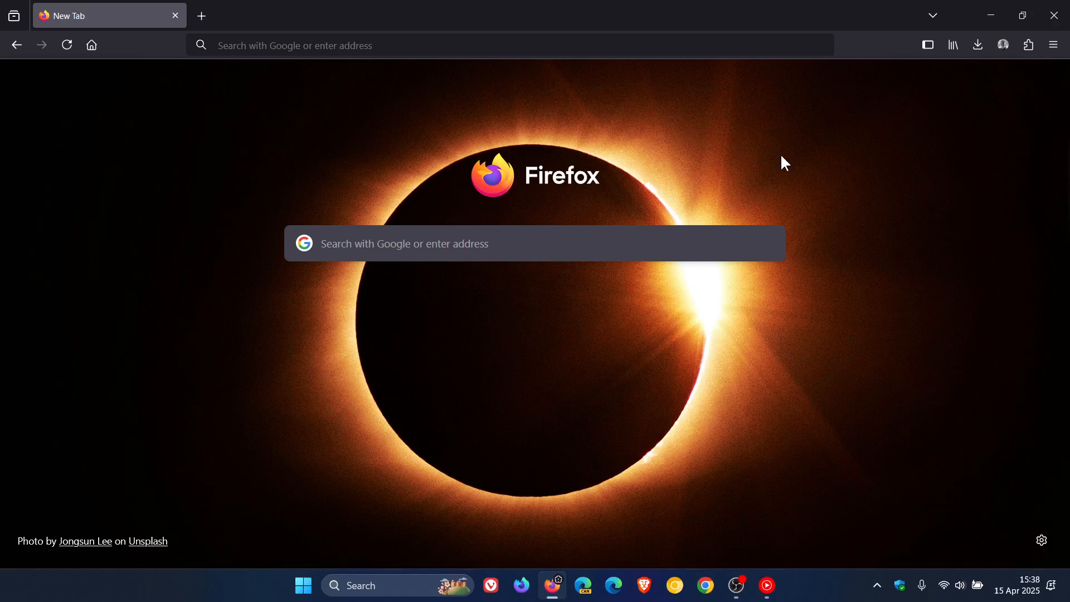
pyautogui.moveTo(867, 288)
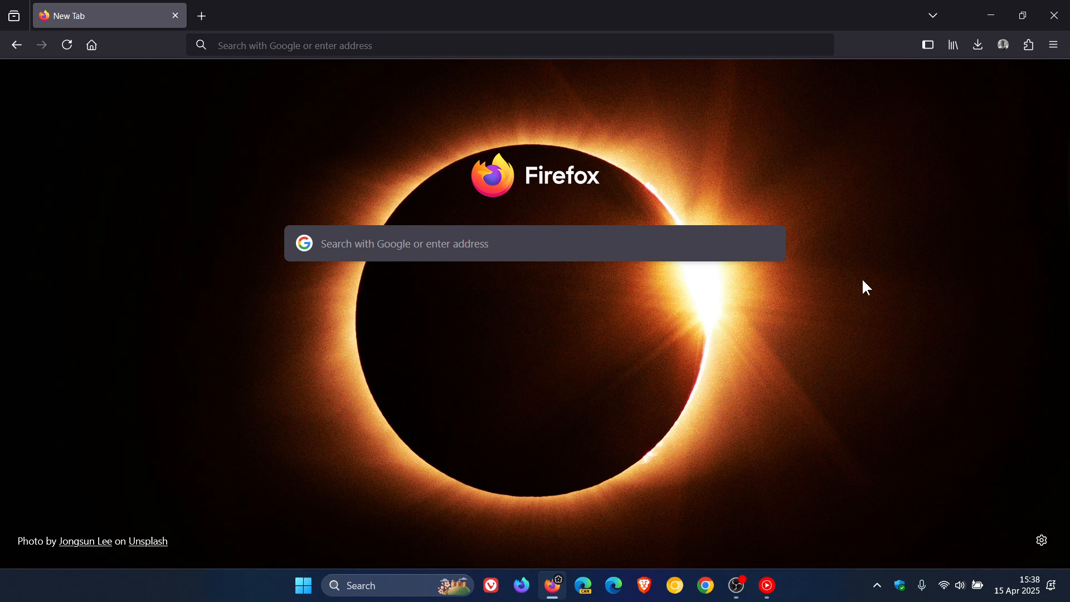
pyautogui.moveTo(877, 274)
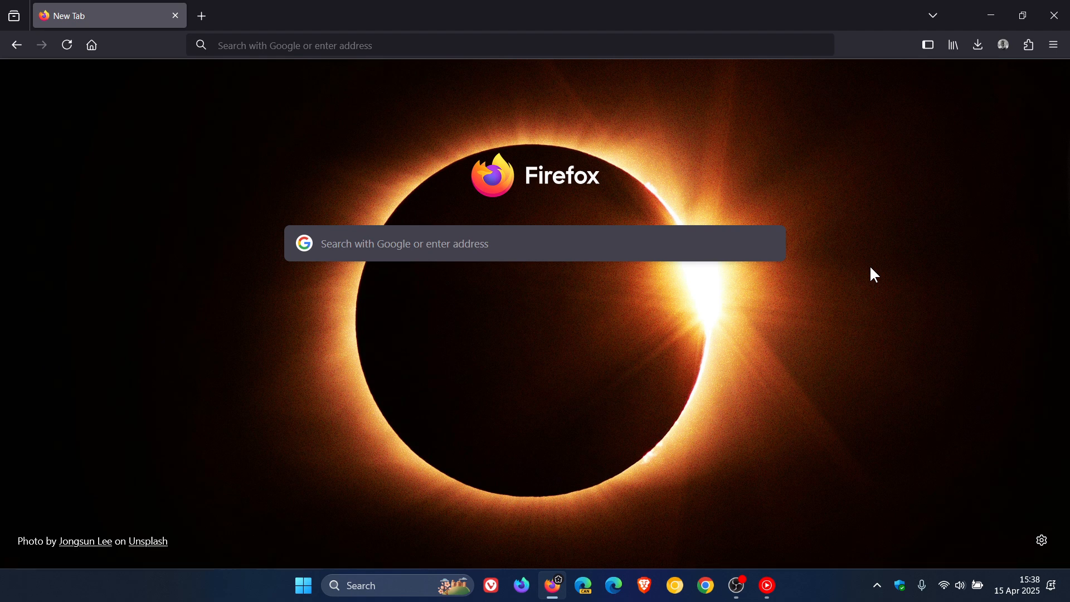
pyautogui.moveTo(617, 367)
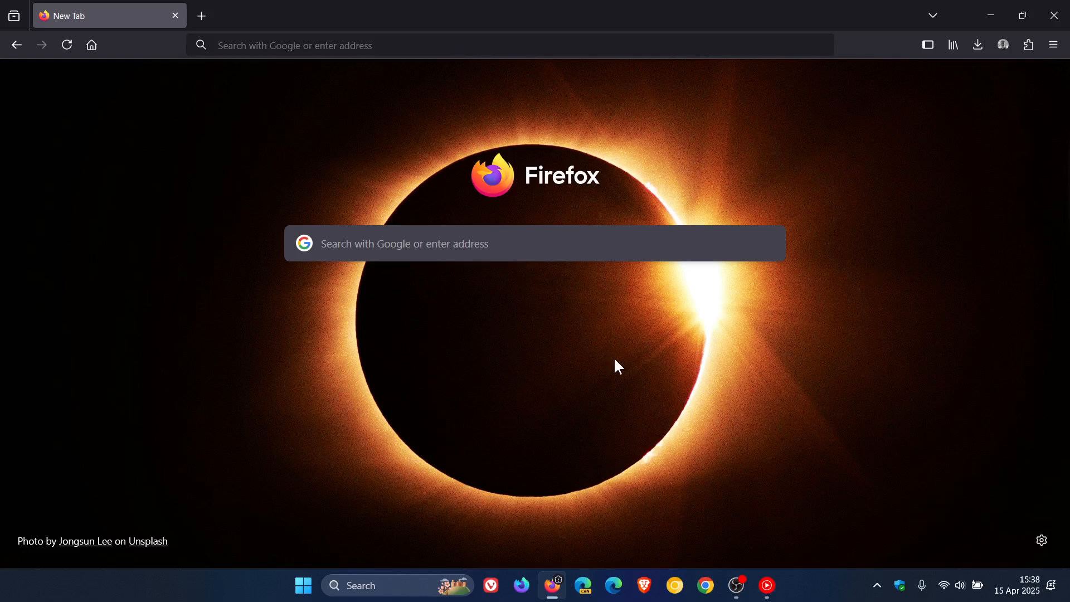
pyautogui.moveTo(656, 371)
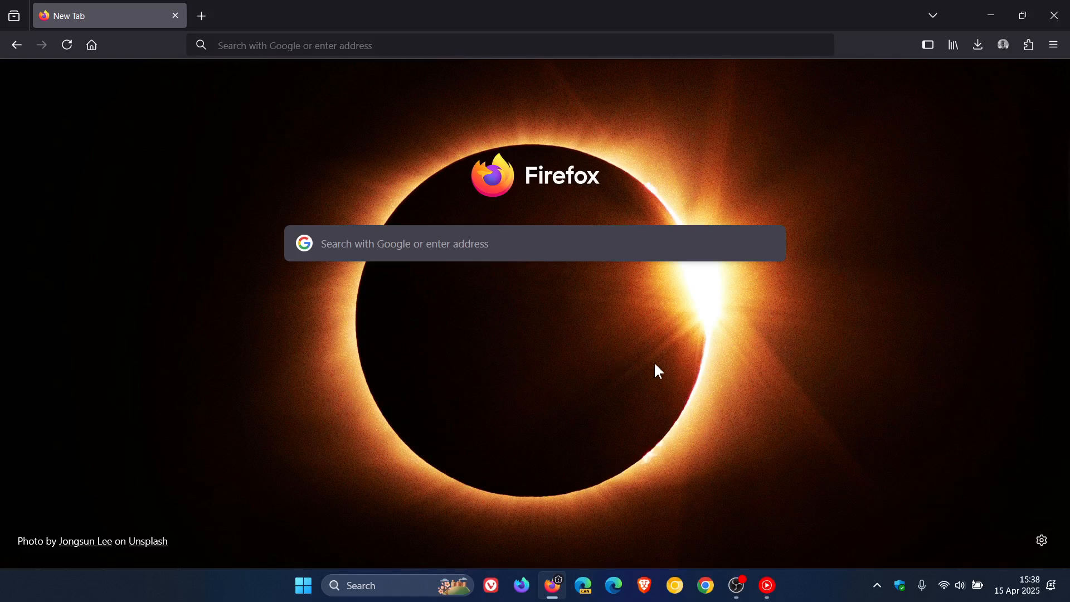